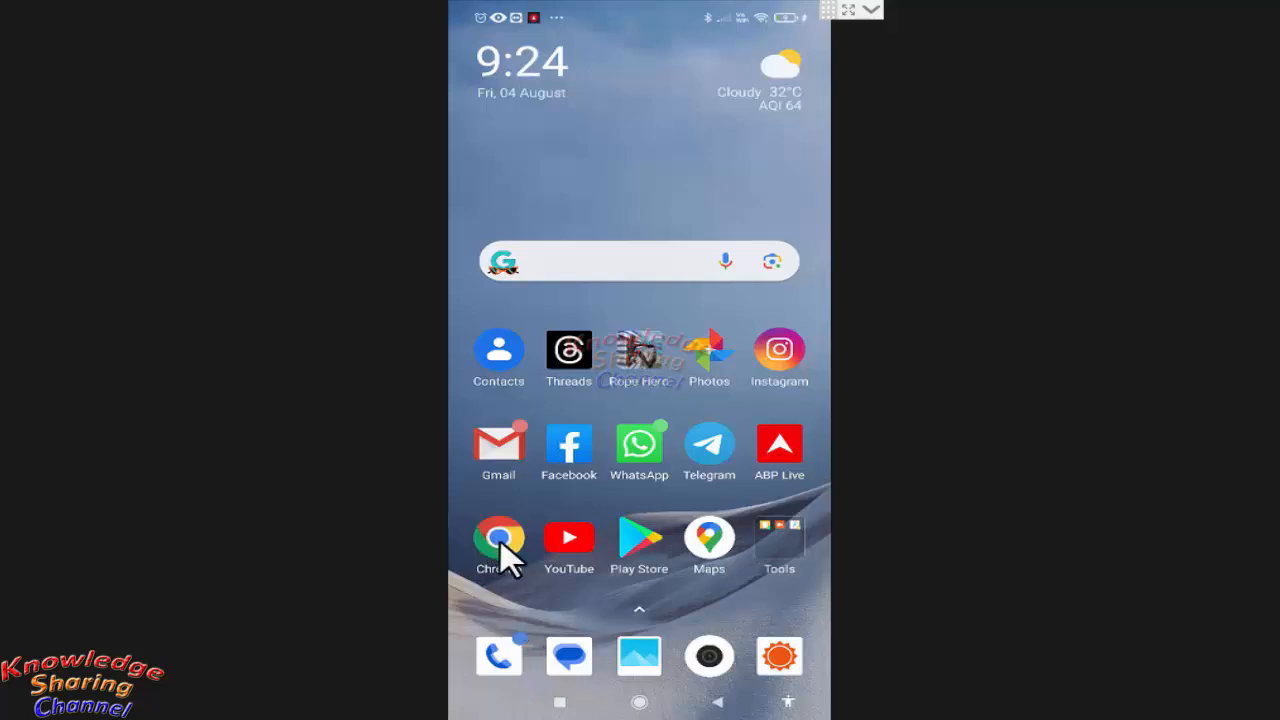
Step: Launch Chrome from the home screen and focus the address bar for a new address
left_click(498, 538)
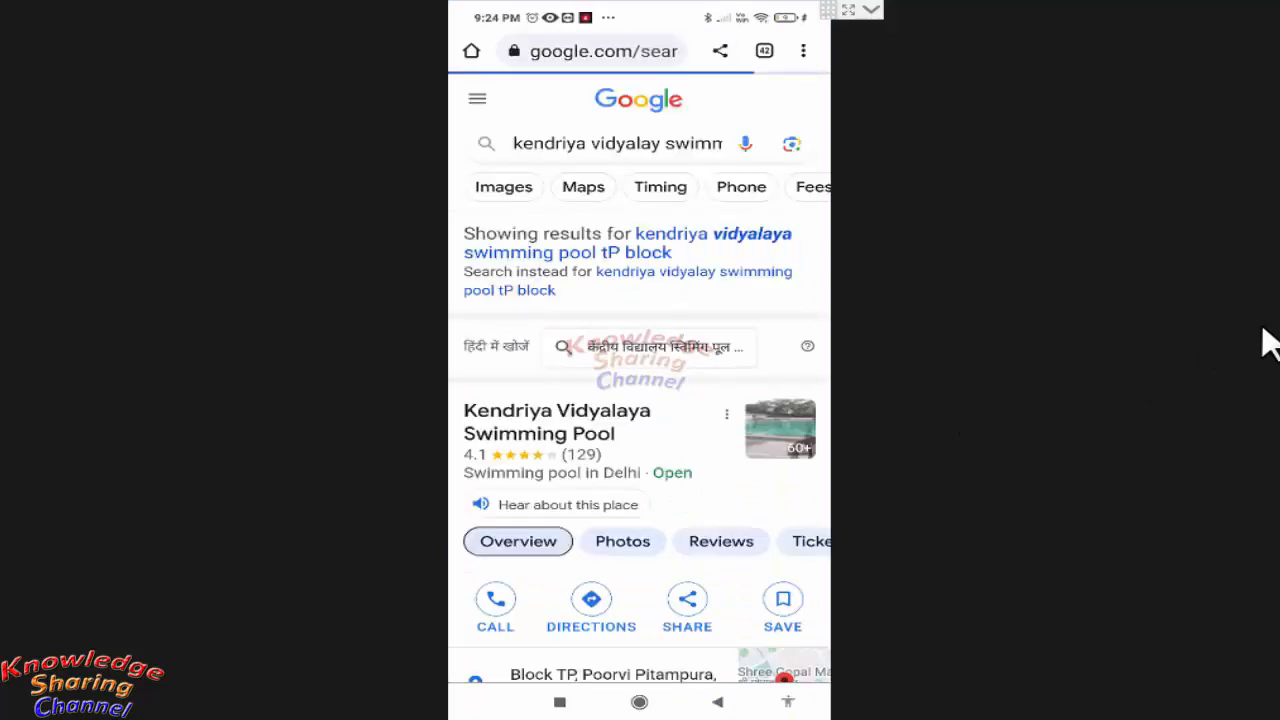
scroll("down", 3)
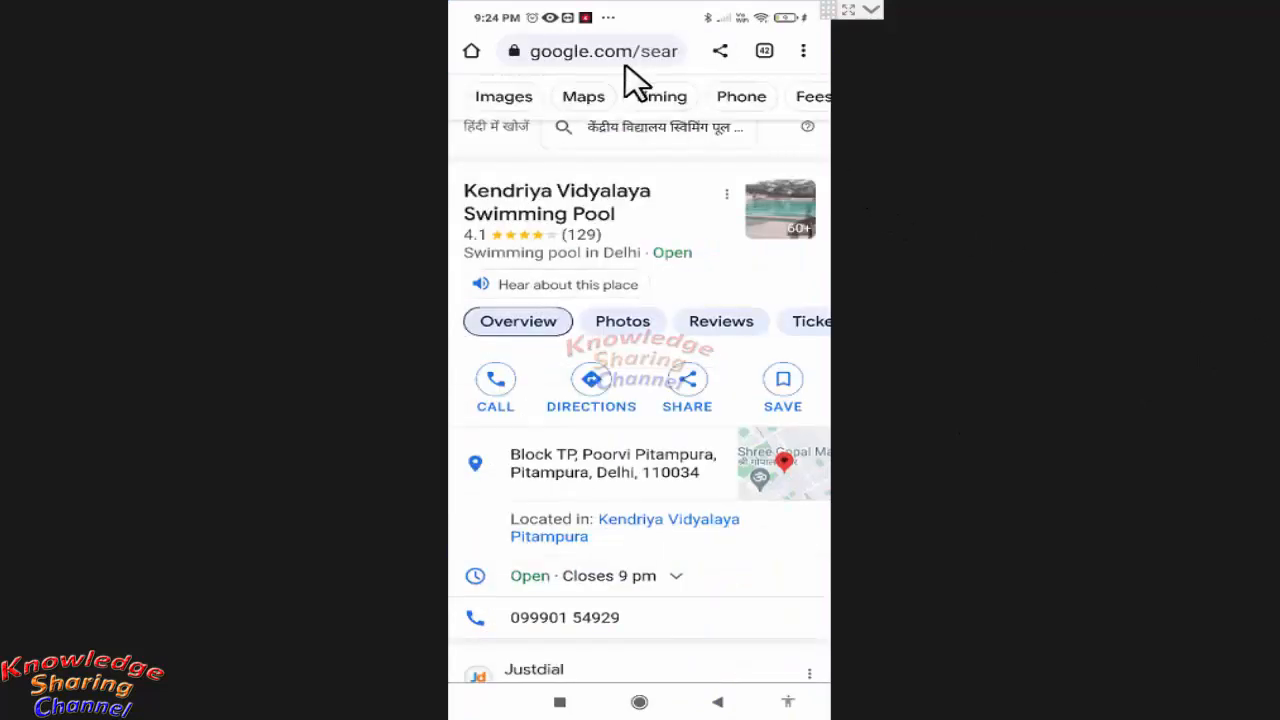
left_click(590, 51)
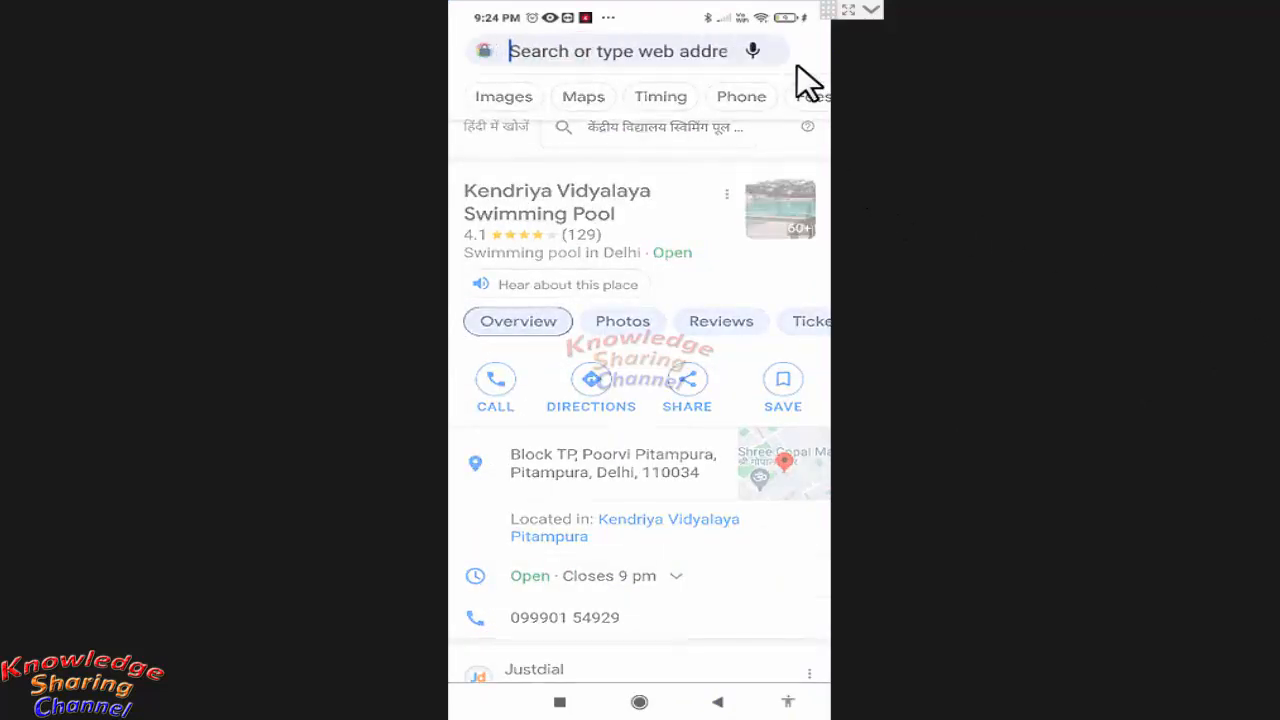
left_click(616, 51)
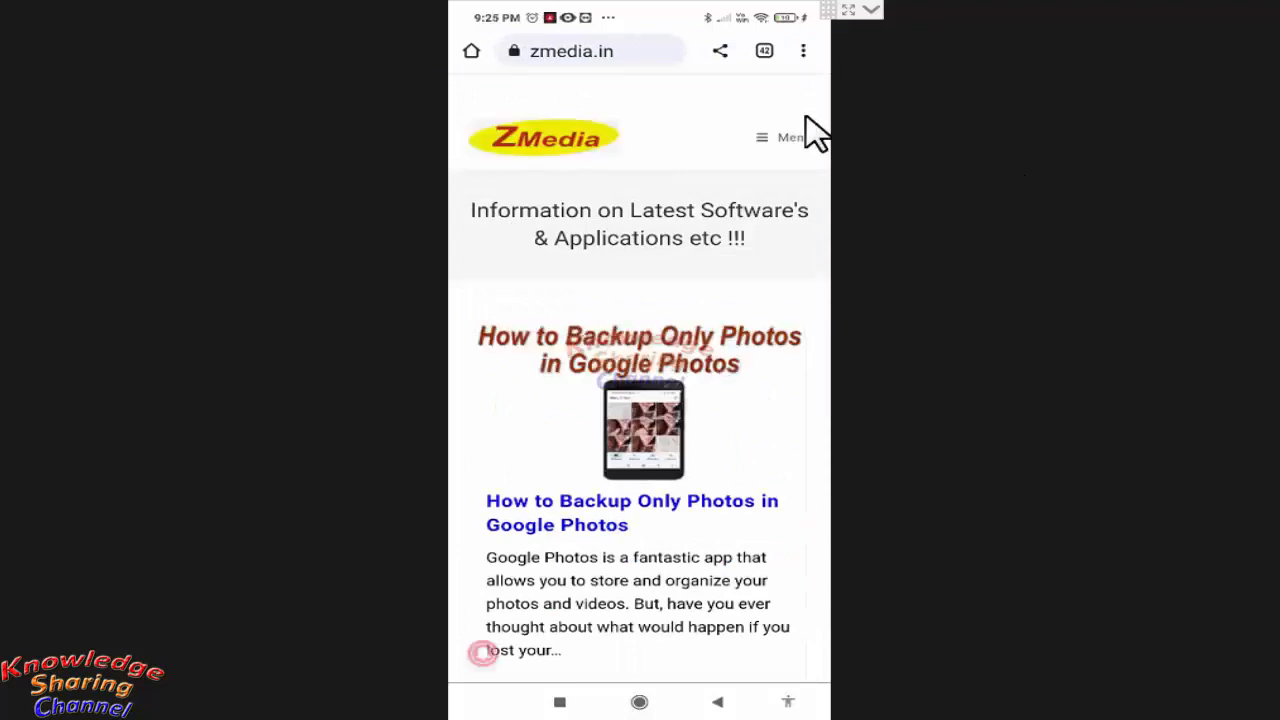
mouse_move(637, 108)
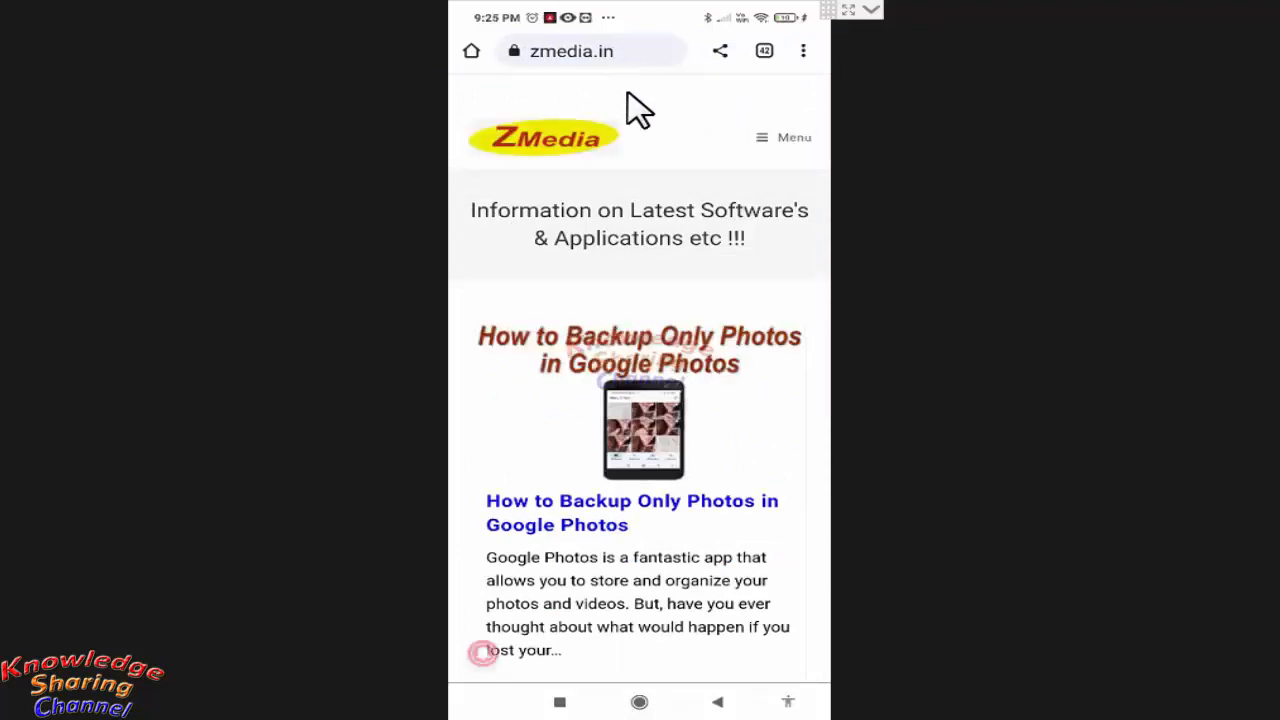
mouse_move(690, 150)
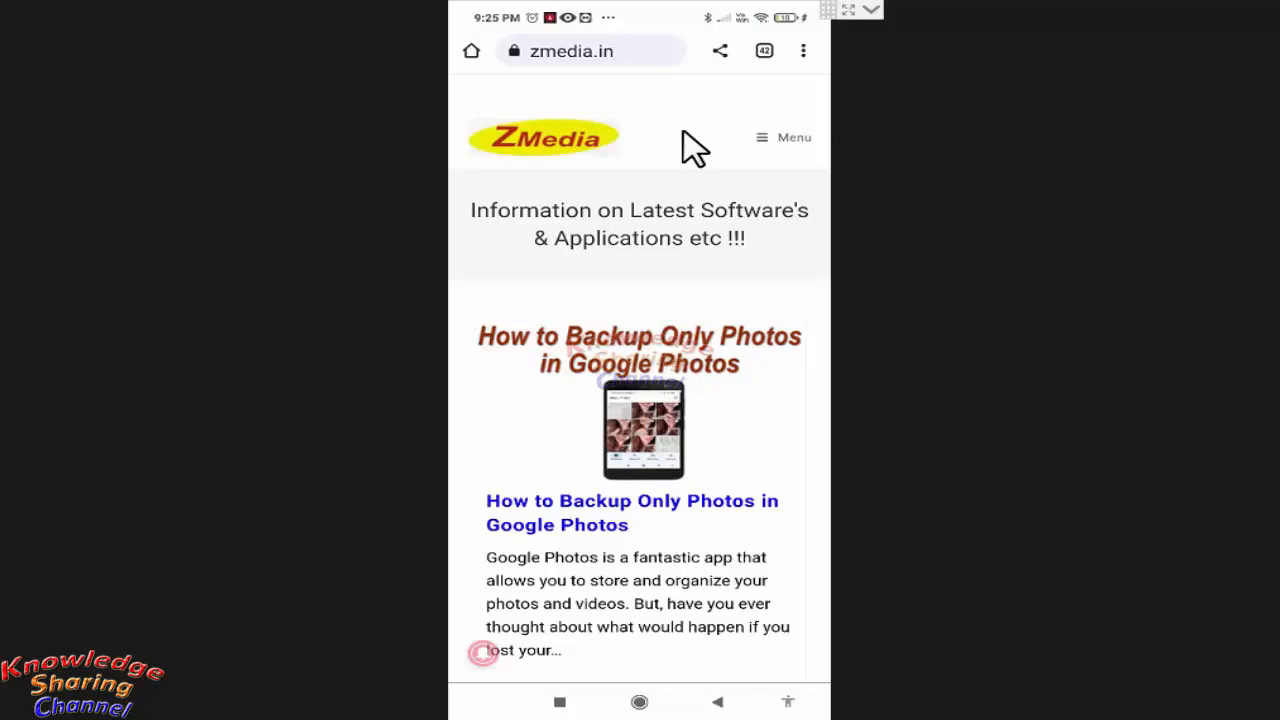
mouse_move(805, 95)
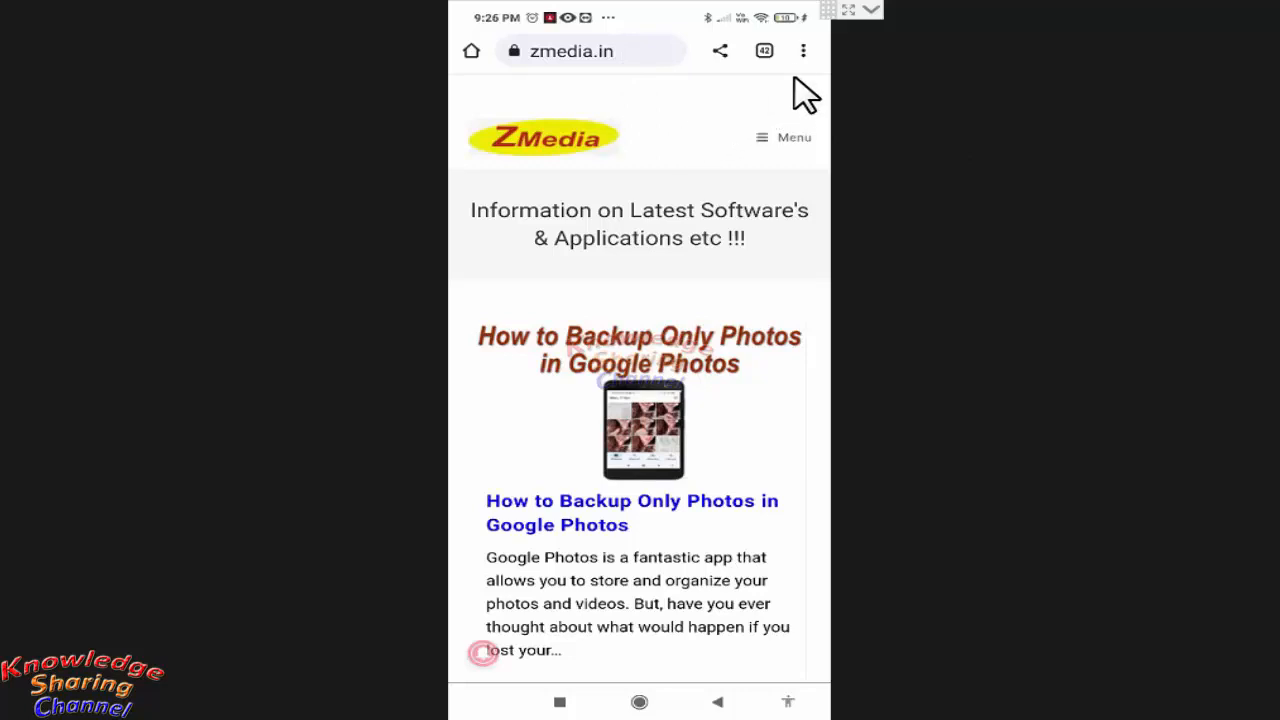
Step: Bring up Chrome's three-dot menu from the loaded zmedia.in homepage
left_click(803, 51)
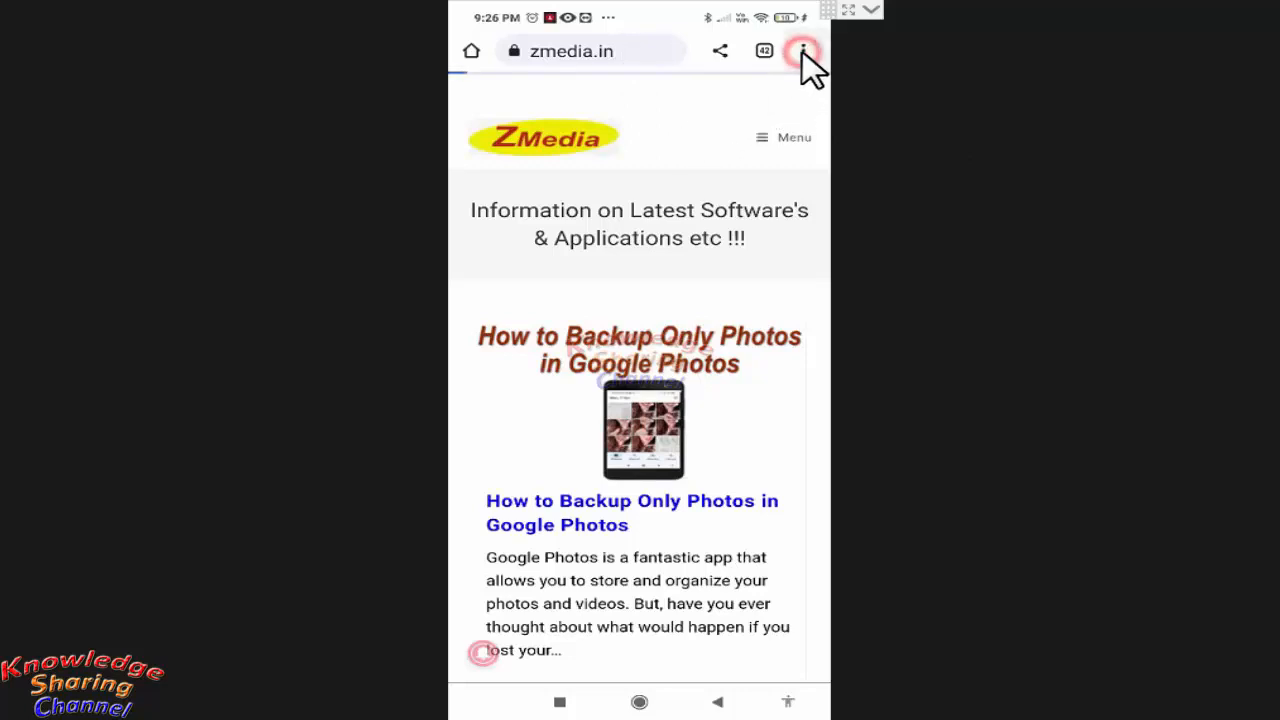
Step: Bookmark the zmedia.in homepage via the star icon, saving it to Mobile bookmarks
left_click(801, 51)
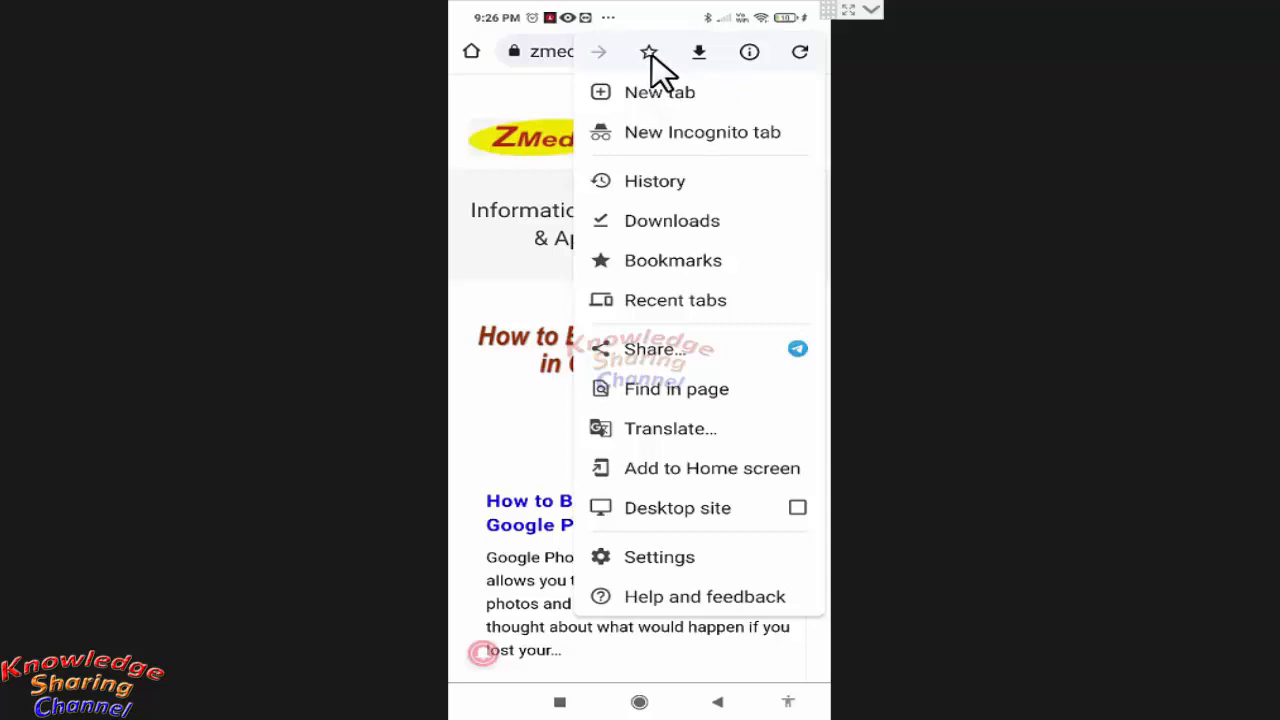
left_click(649, 52)
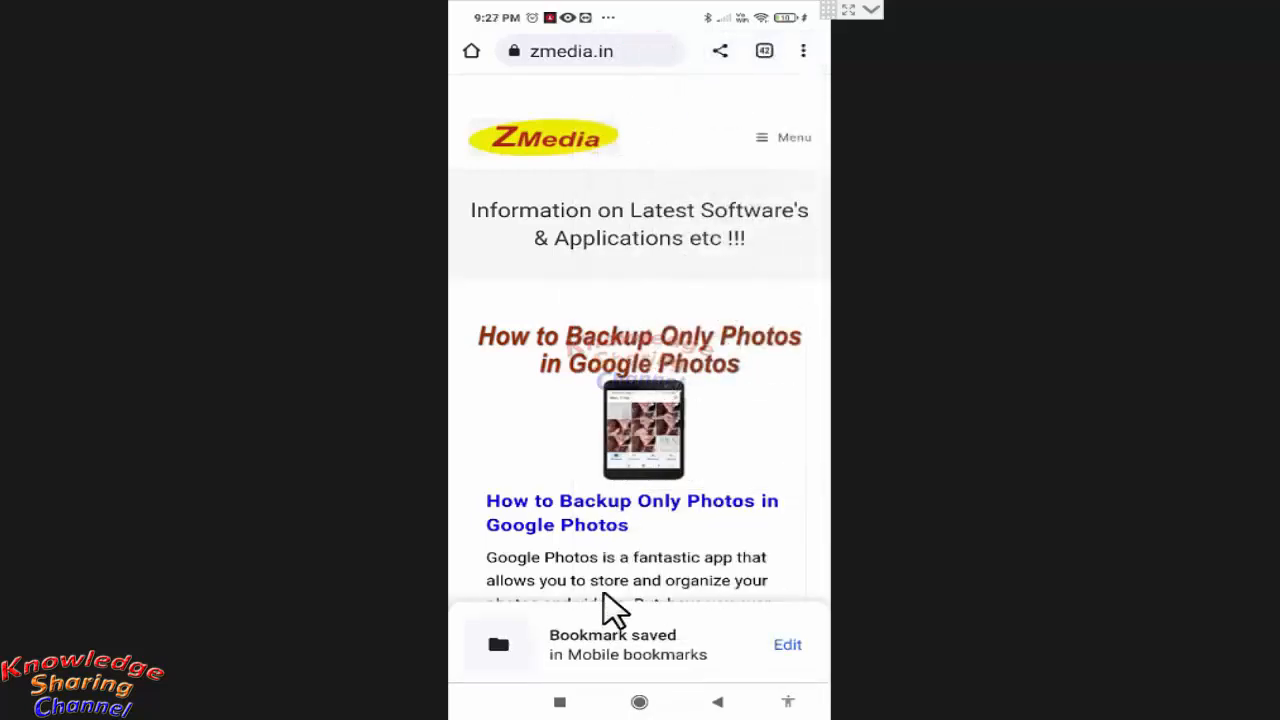
mouse_move(575, 680)
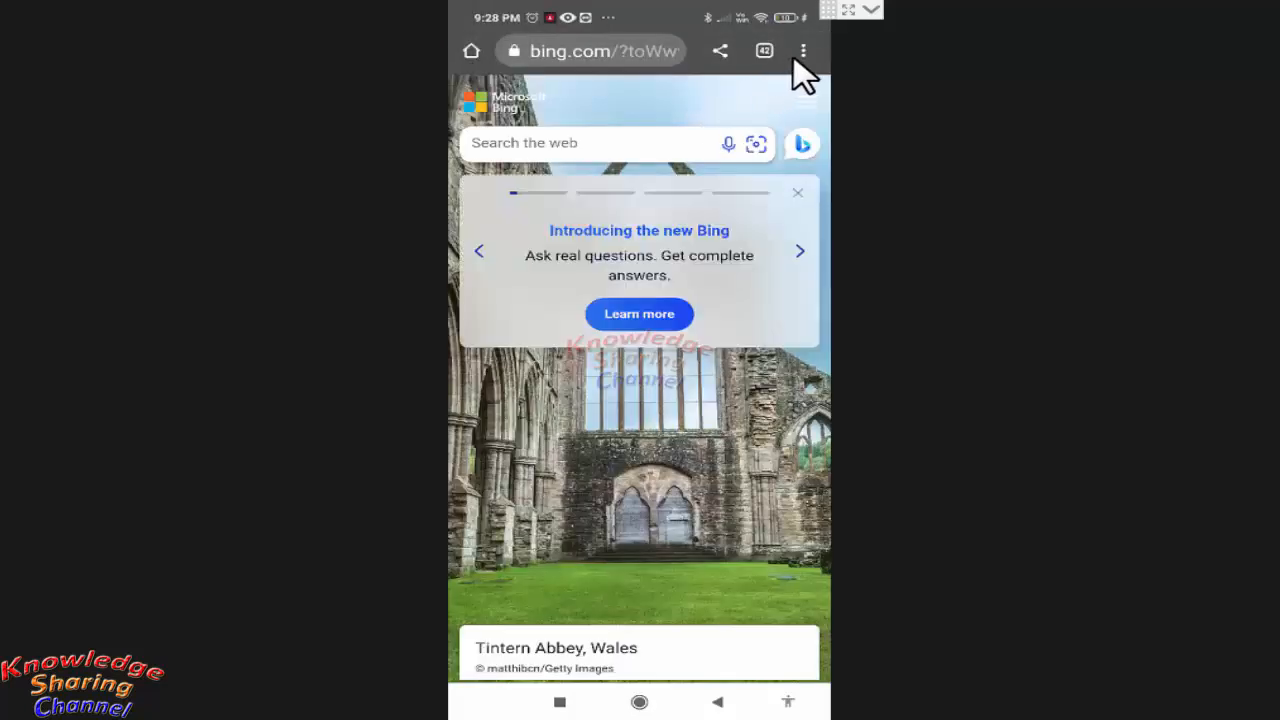
Step: Show the Bookmarks overview with Reading list, Mobile bookmarks and Bookmarks bar
left_click(802, 50)
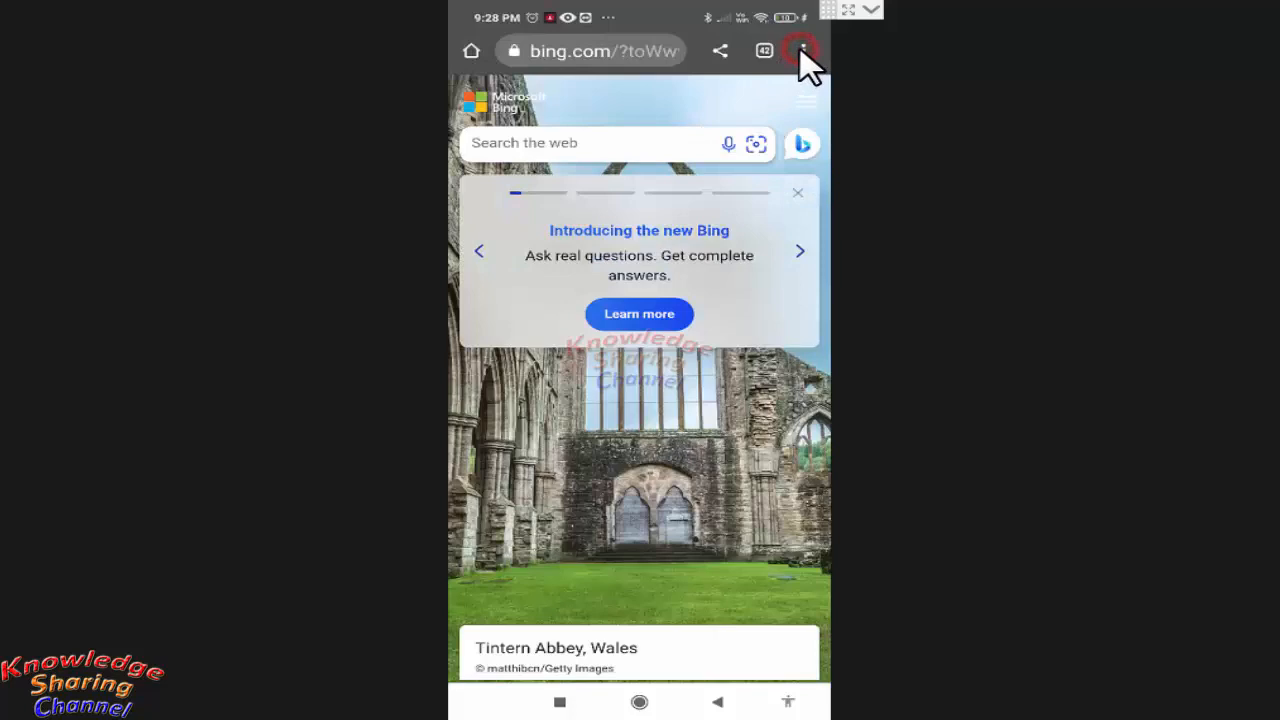
left_click(797, 51)
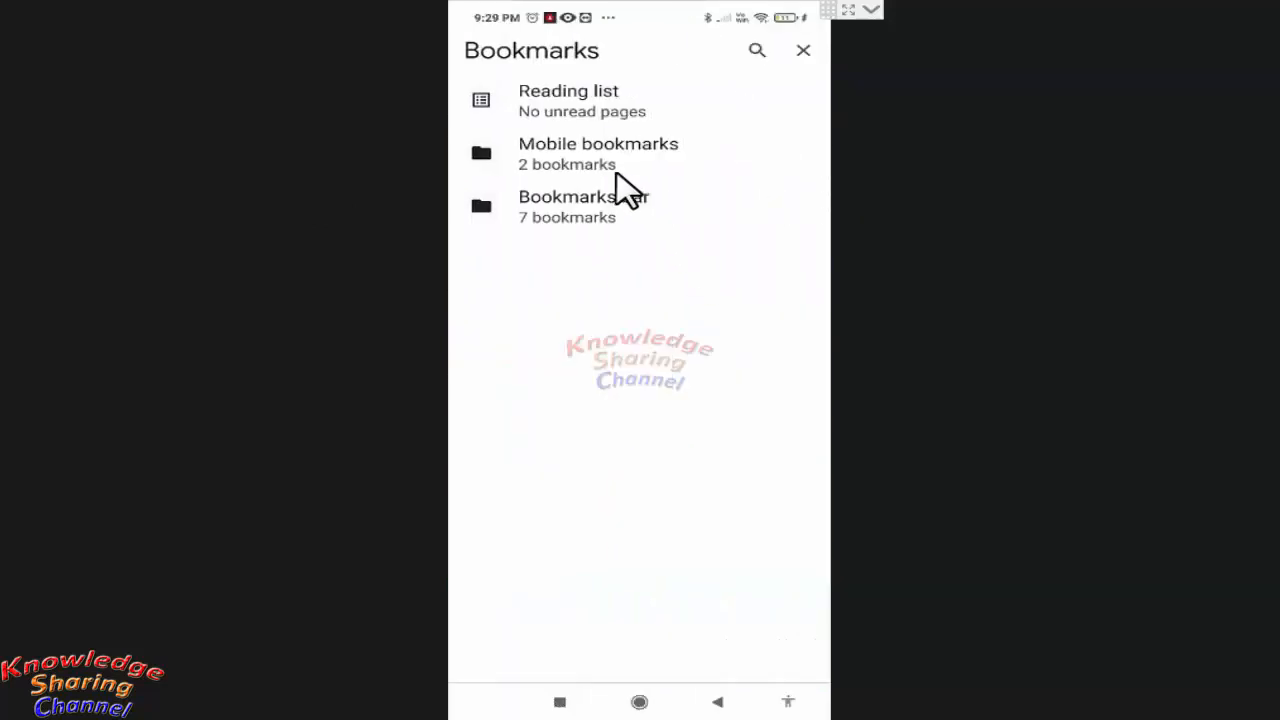
Step: Reopen zmedia.in from the ZMedia entry in the Mobile bookmarks folder
left_click(598, 153)
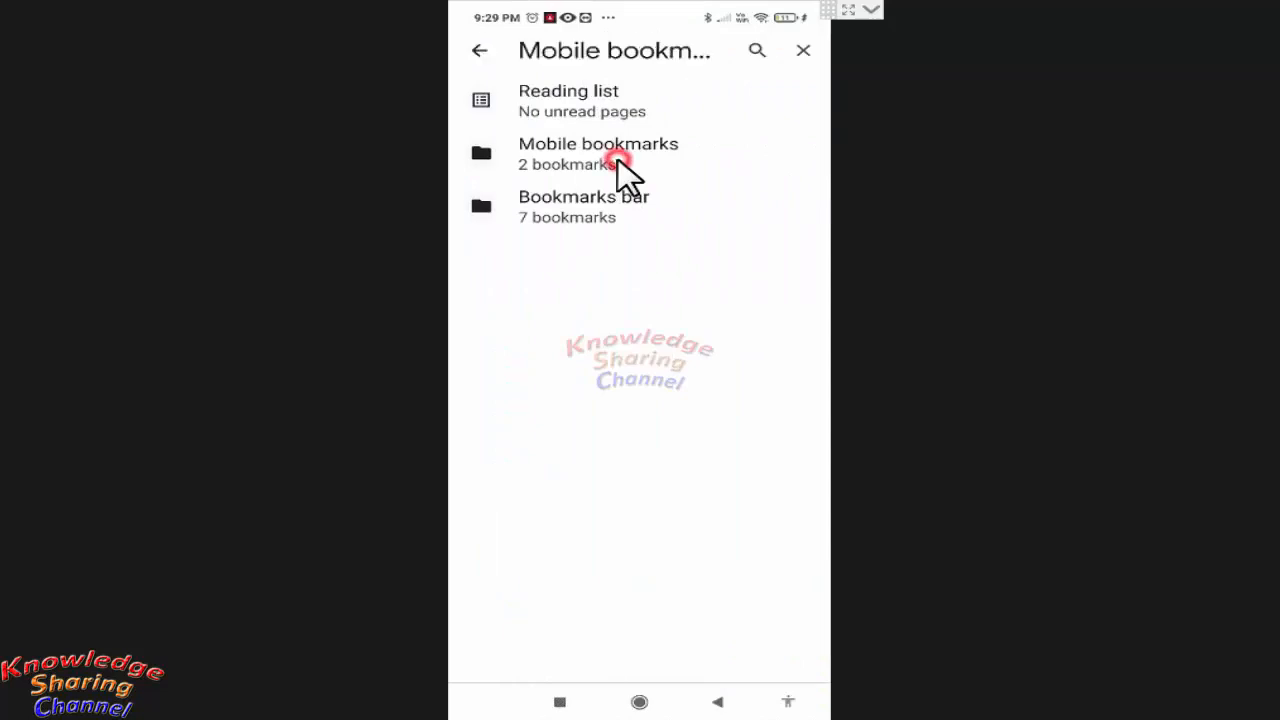
left_click(598, 153)
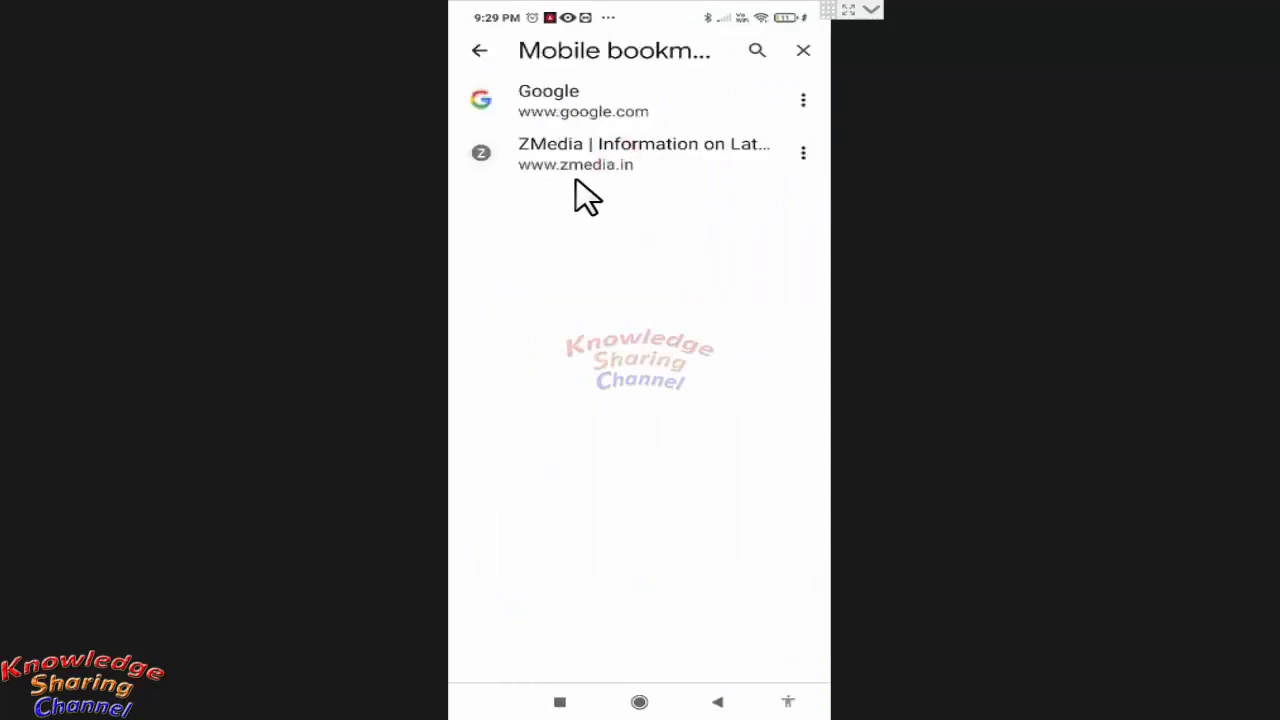
mouse_move(630, 255)
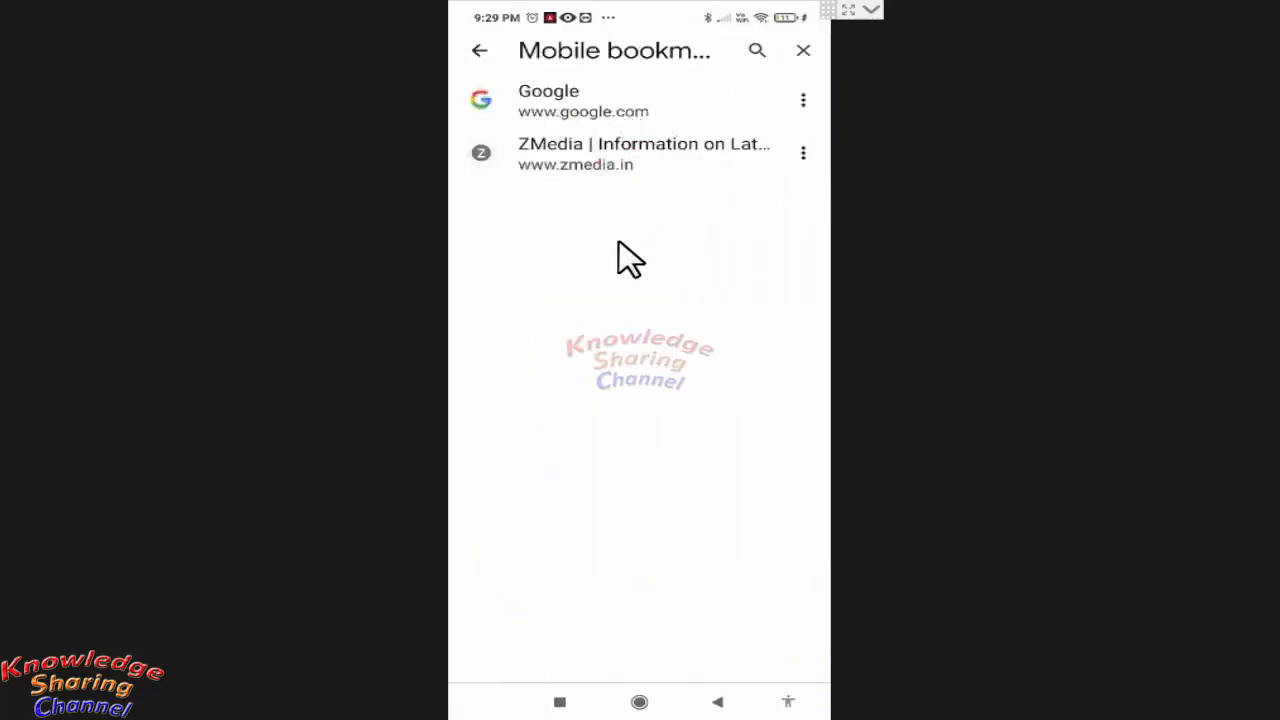
mouse_move(658, 258)
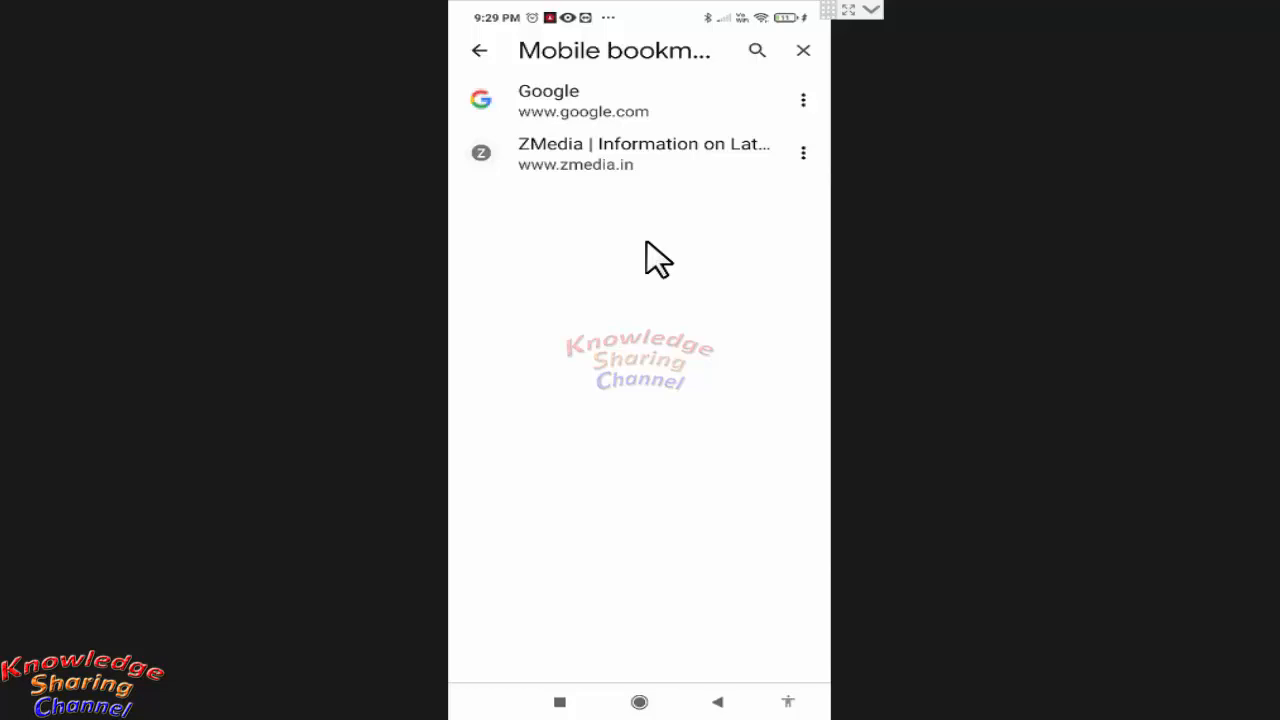
mouse_move(604, 192)
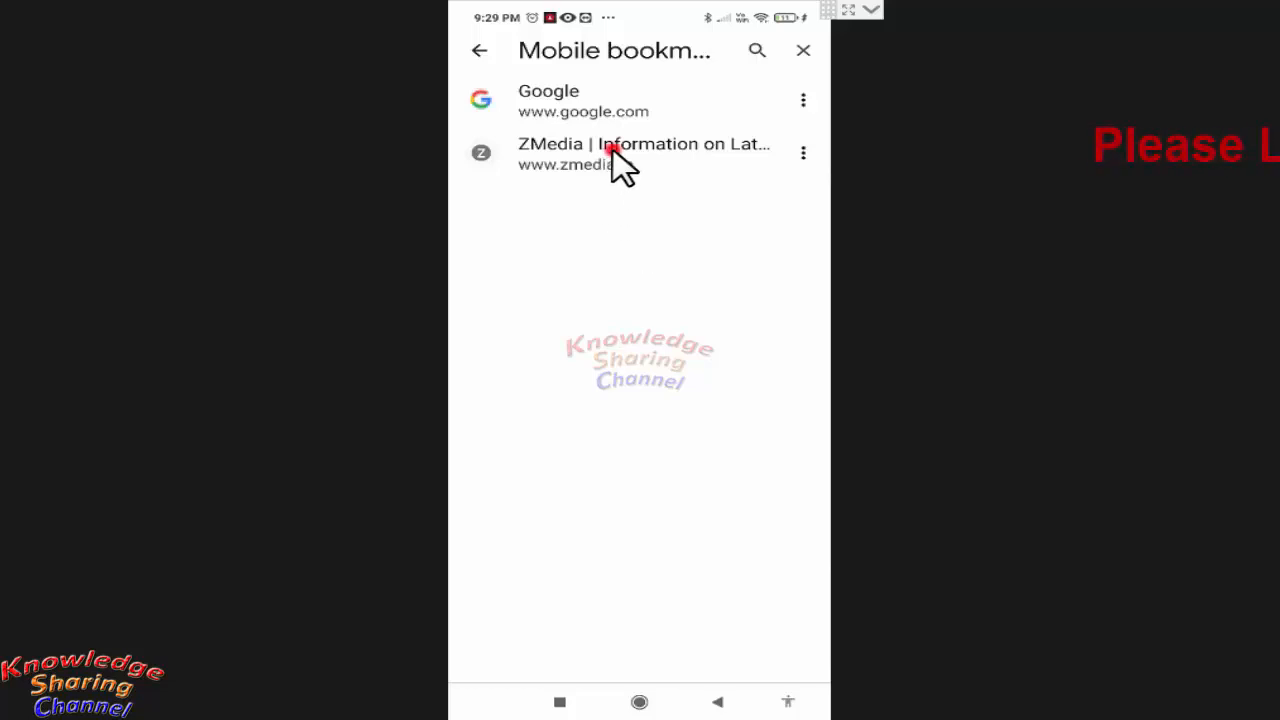
left_click(644, 153)
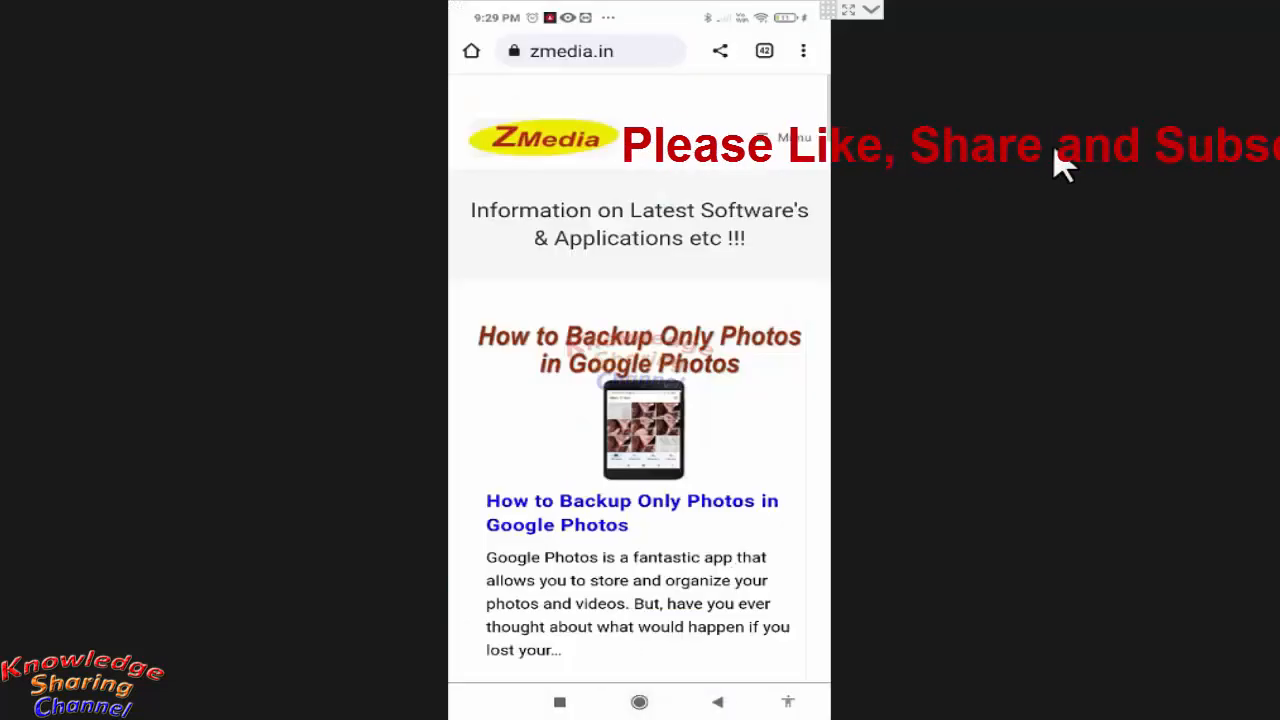